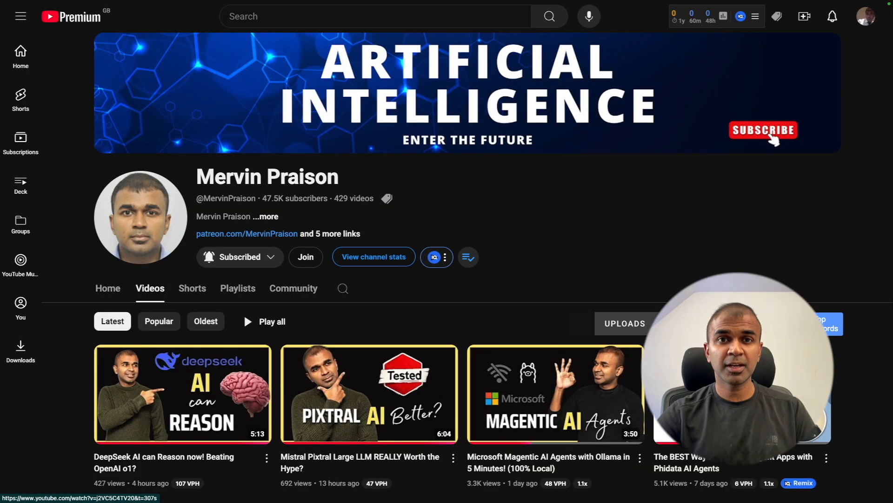
# - Run 'pip install unsloth' in the integrated terminal for the finetune environment
pyautogui.scroll(-3)
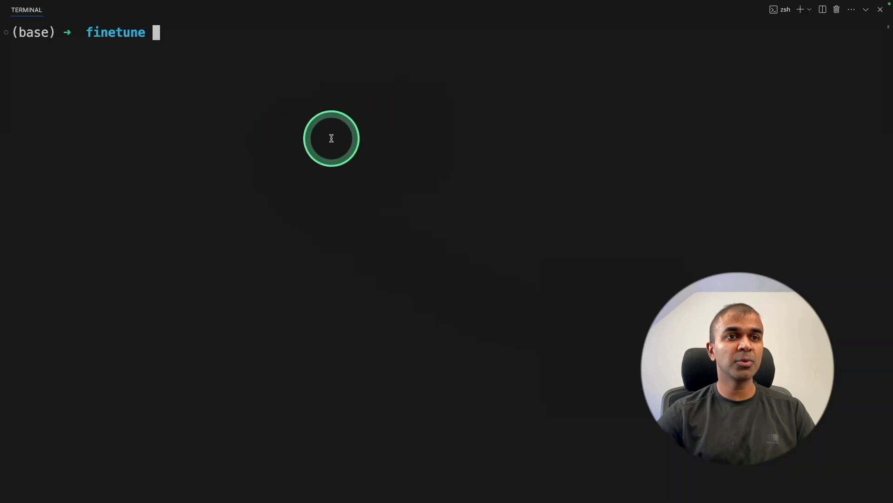
pyautogui.write('pip install unsloth')
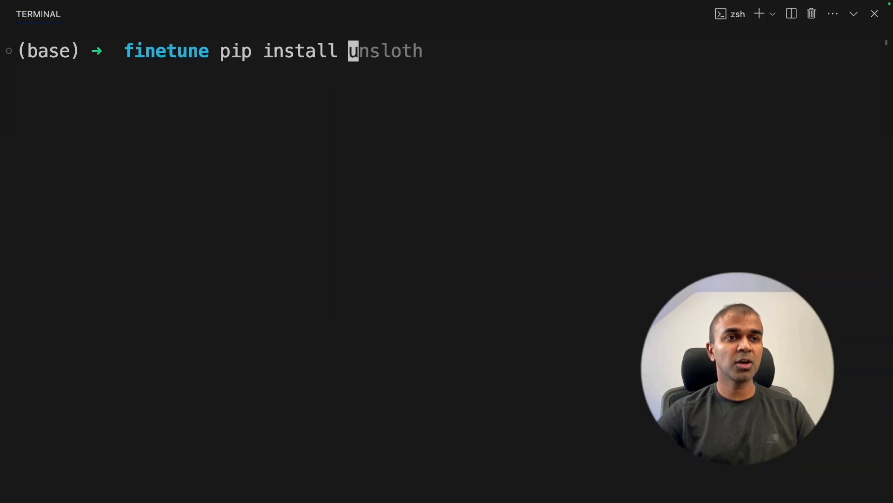
pyautogui.press('Return')
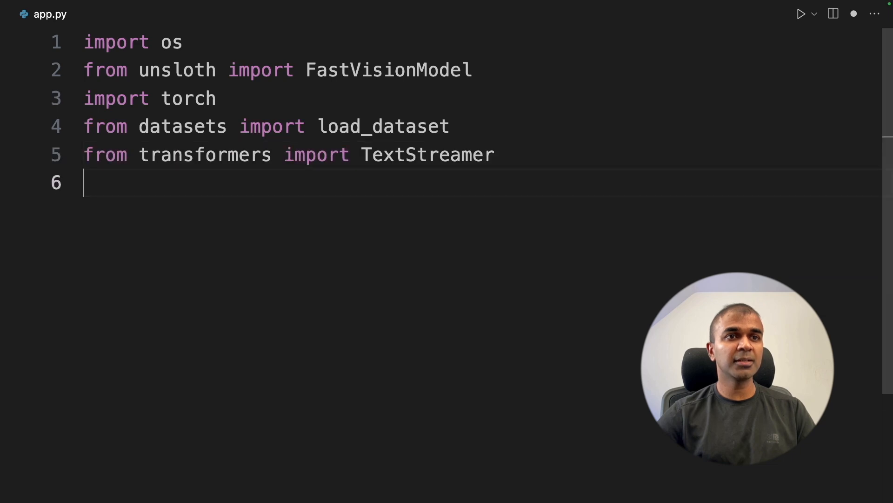
# - Import is_bf16_supported and trl's SFTTrainer, SFTConfig, then add the '# 1. Load the model' comment
pyautogui.write('from unsloth import is_bf16_supported')
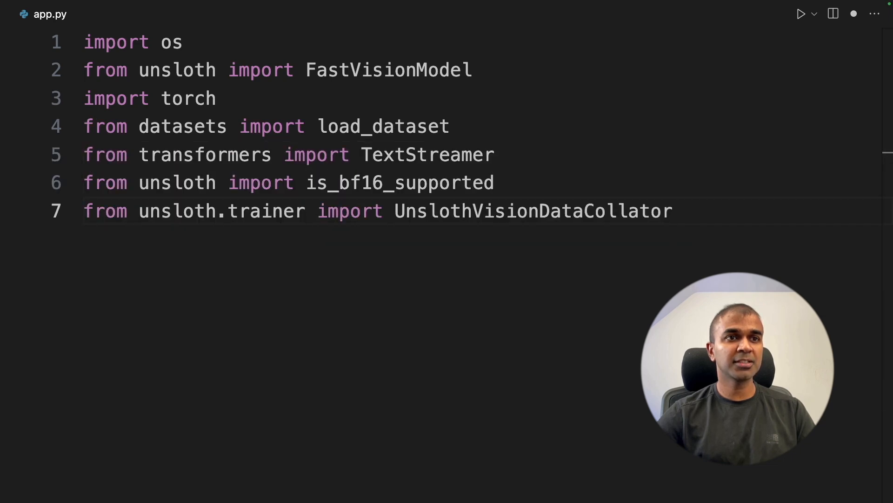
pyautogui.press('Return')
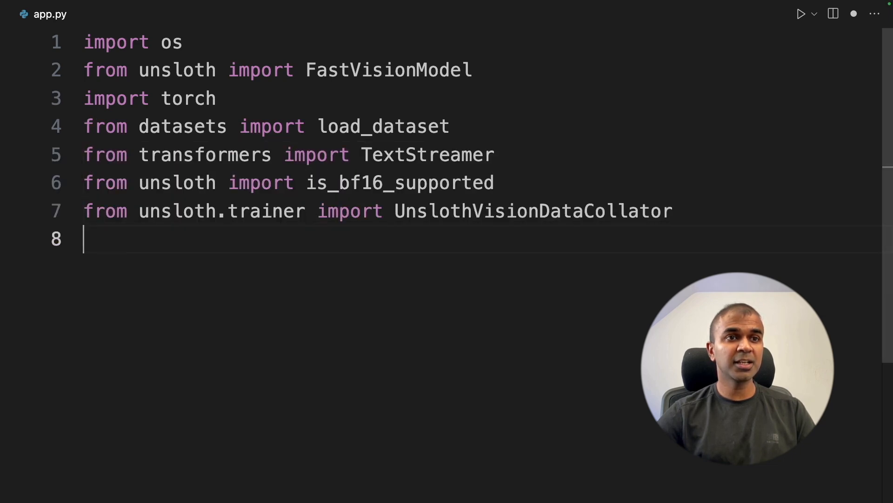
pyautogui.write('from trl import SFTTrainer, SFTConfig')
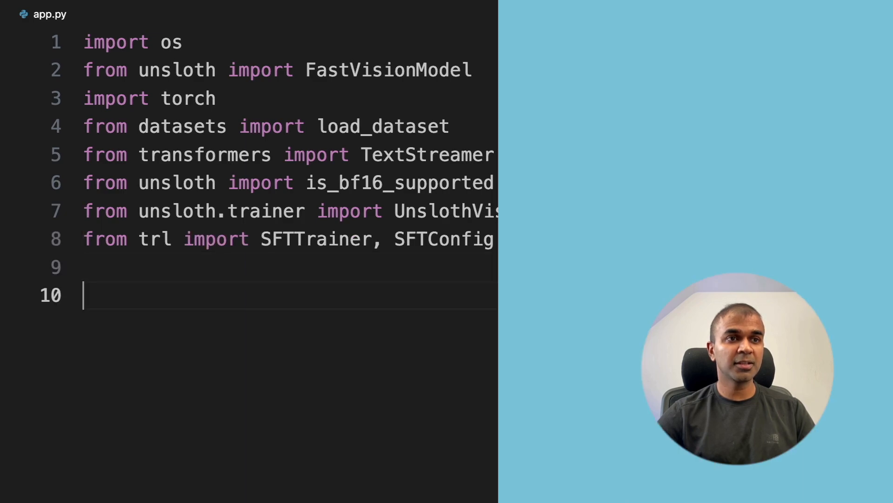
pyautogui.write('# 1. Load the model')
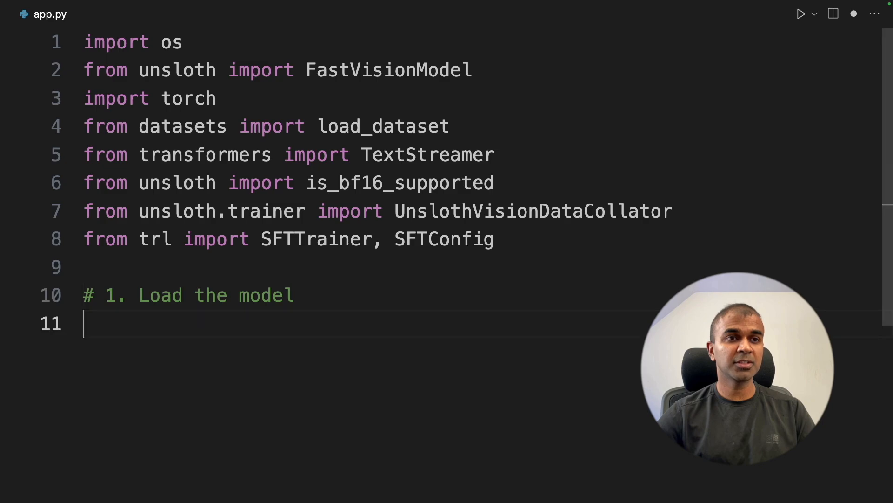
# - Load the model with FastVisionModel.from_pretrained and add LoRA adapters with r=16, lora_alpha=16
pyautogui.write('model, tokenizer = FastVisionModel.from_pretrained')
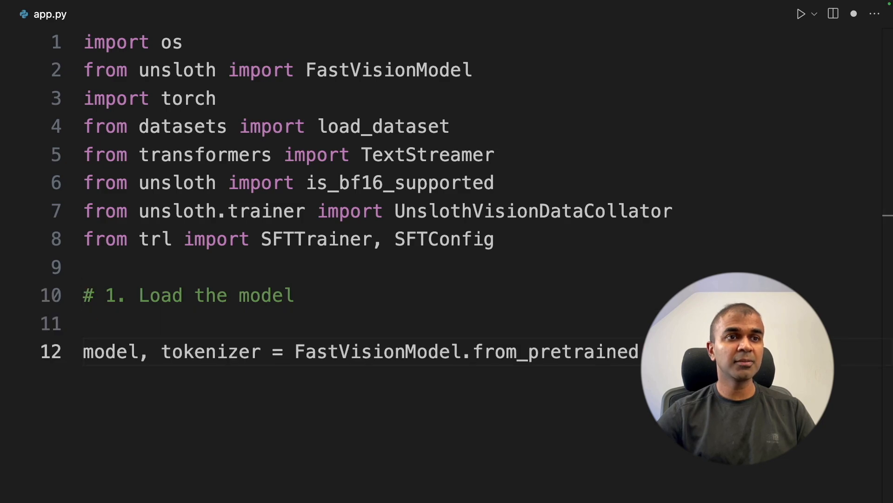
pyautogui.click(237, 139)
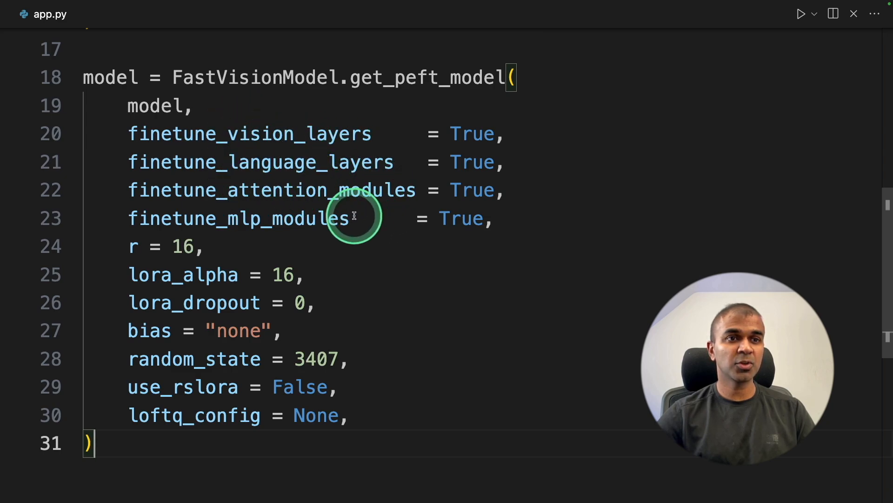
pyautogui.click(205, 246)
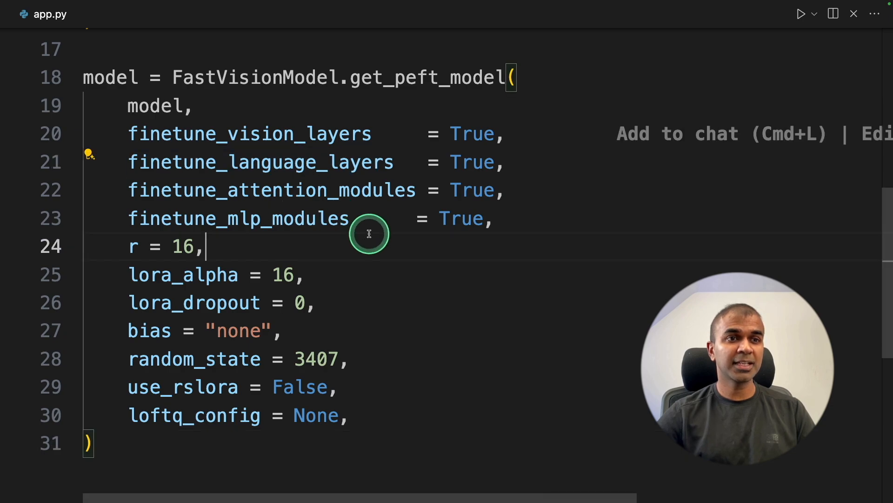
pyautogui.doubleClick(271, 190)
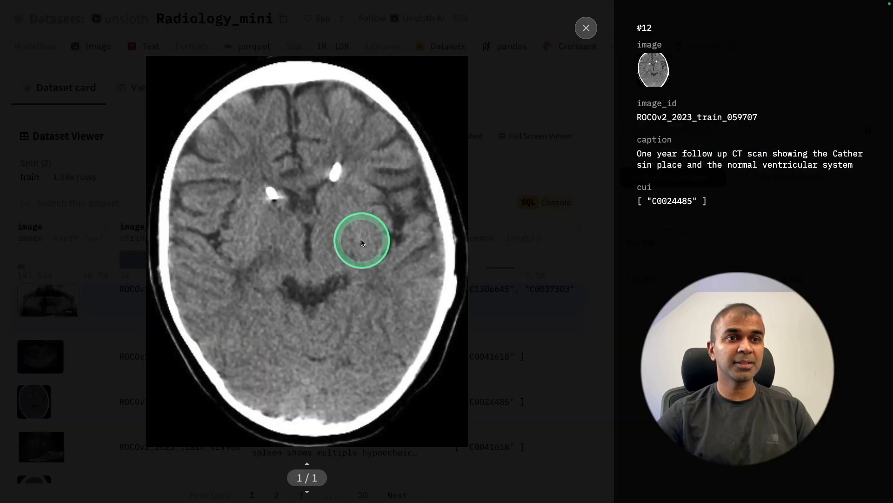
pyautogui.moveTo(692, 150)
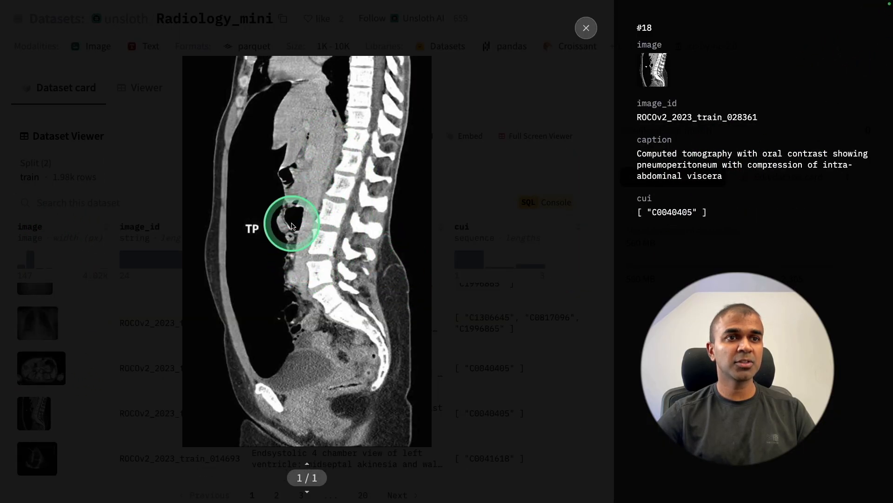
pyautogui.moveTo(350, 375)
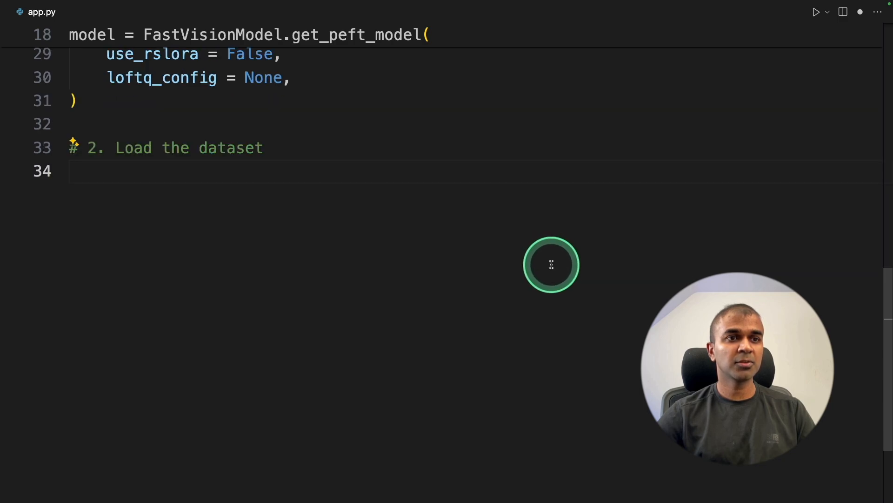
# - Load unsloth/Radiology_mini train split and define convert_to_conversation with the radiographer instruction
pyautogui.write('dataset = load_dataset("unsloth/Radiology_mini", split = "train")')
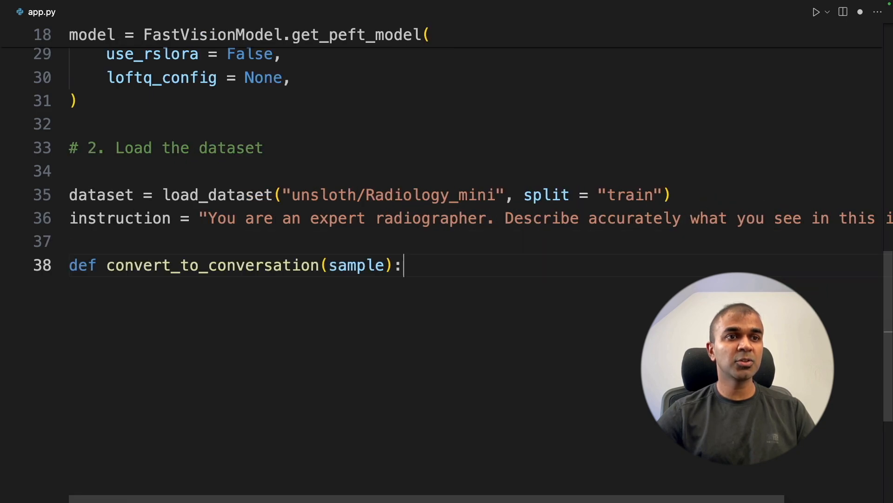
pyautogui.write('conversation = [')
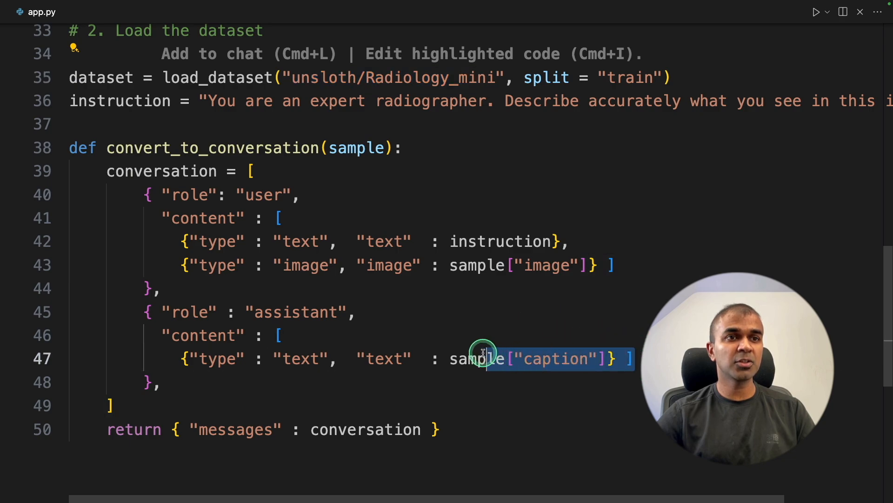
pyautogui.click(441, 265)
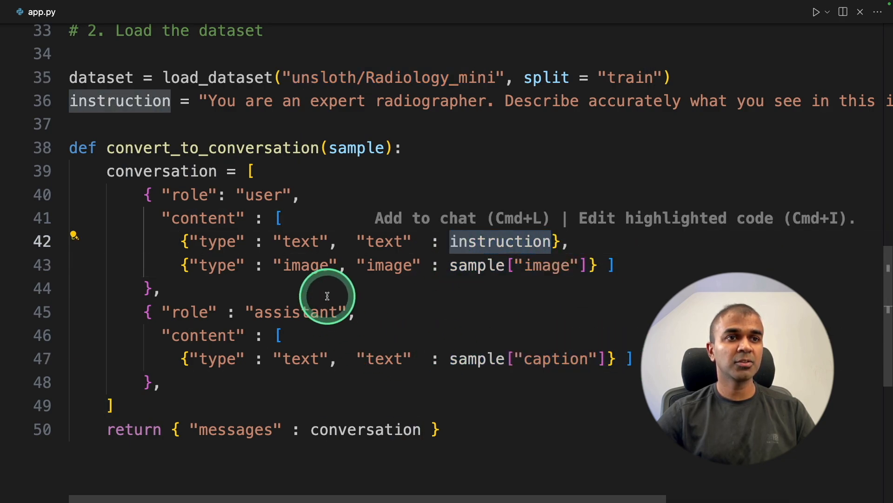
pyautogui.moveTo(461, 342)
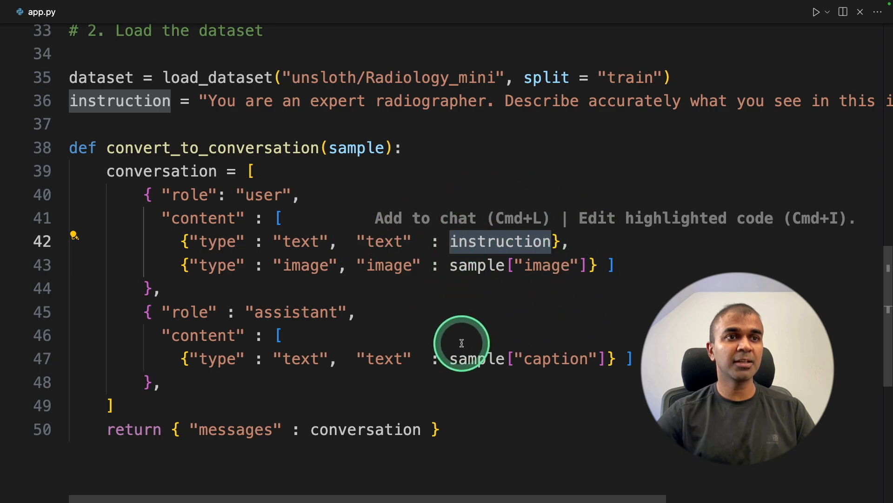
# - Build converted_dataset by applying convert_to_conversation to every sample
pyautogui.scroll(-3)
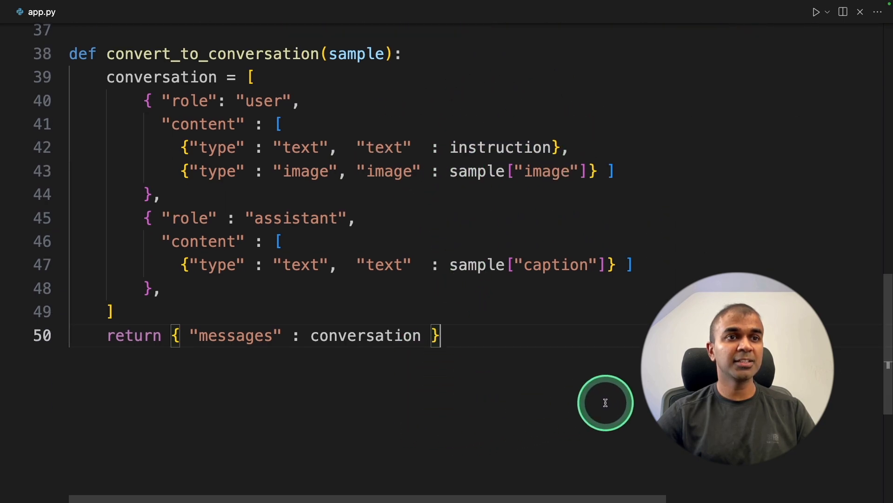
pyautogui.write('converted_dataset = [convert_to_conversation(sample) for sample')
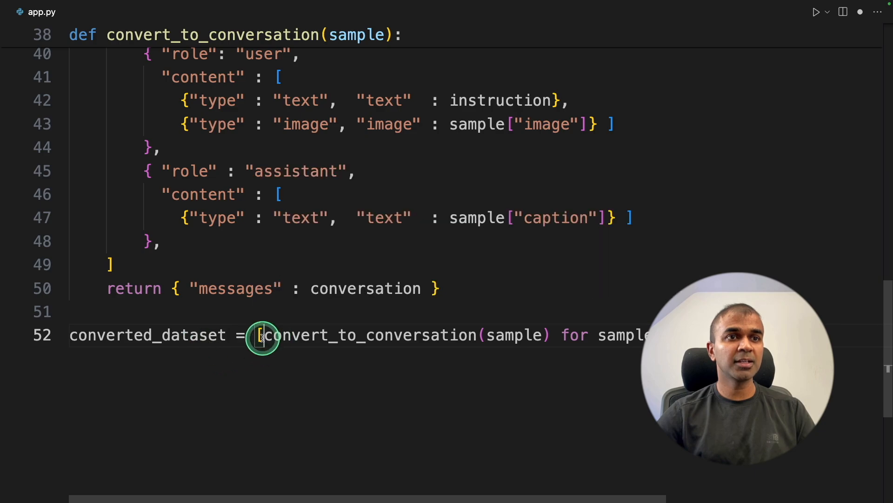
pyautogui.moveTo(260, 335)
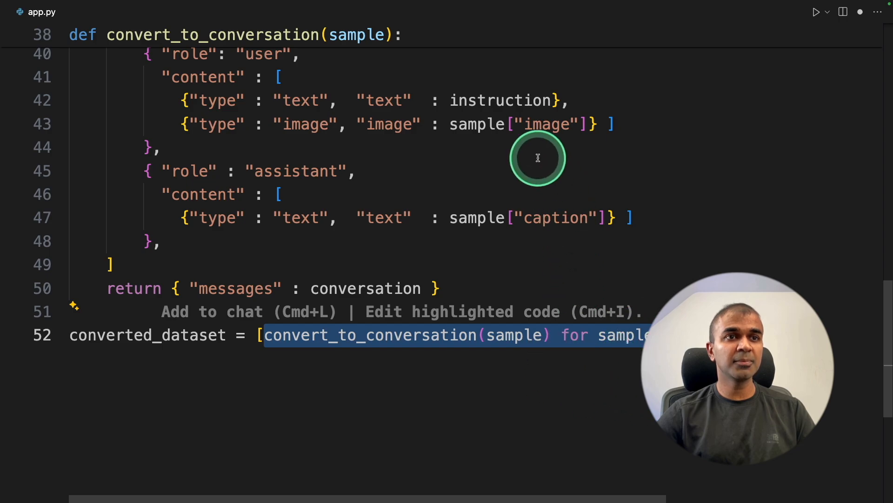
pyautogui.click(198, 334)
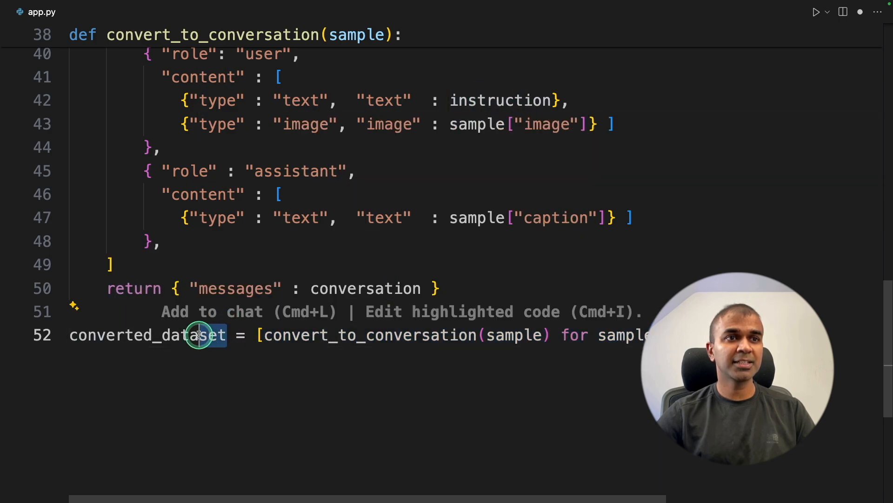
pyautogui.doubleClick(148, 334)
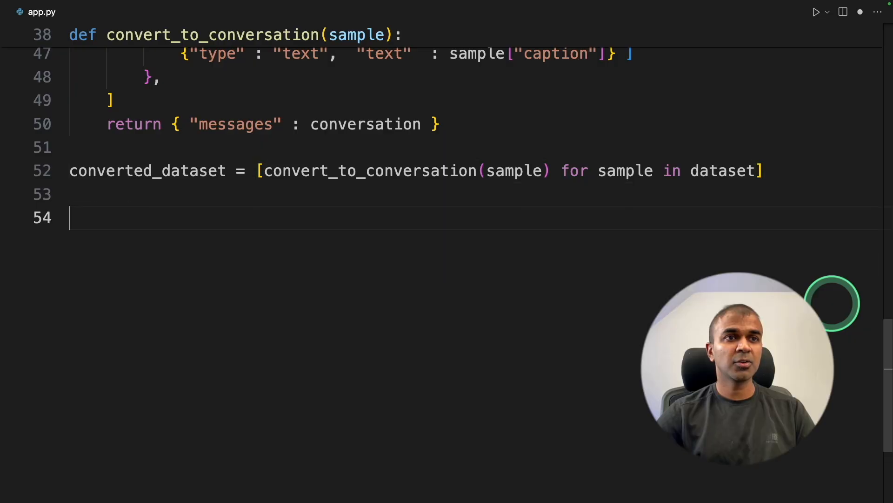
# - Start the '# 3. Before training' section with FastVisionModel.for_inference(model)
pyautogui.write('# 3. Before training')
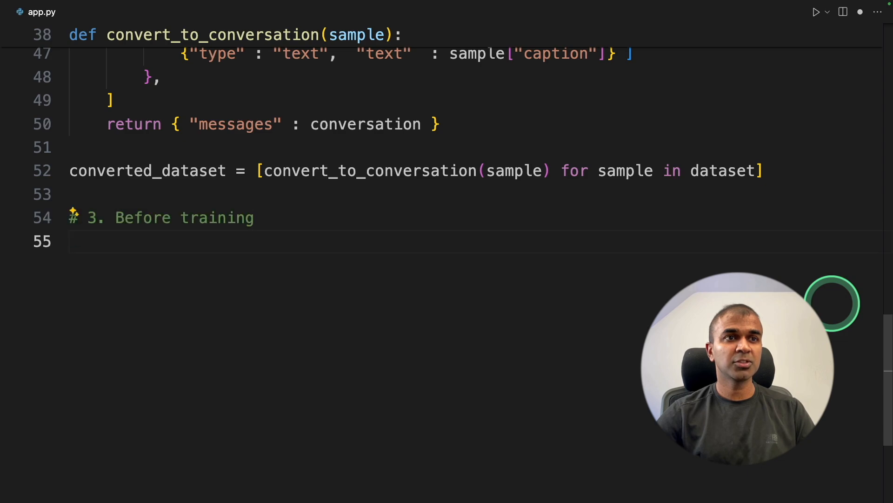
pyautogui.write('FastVisionModel.for_inference(model)')
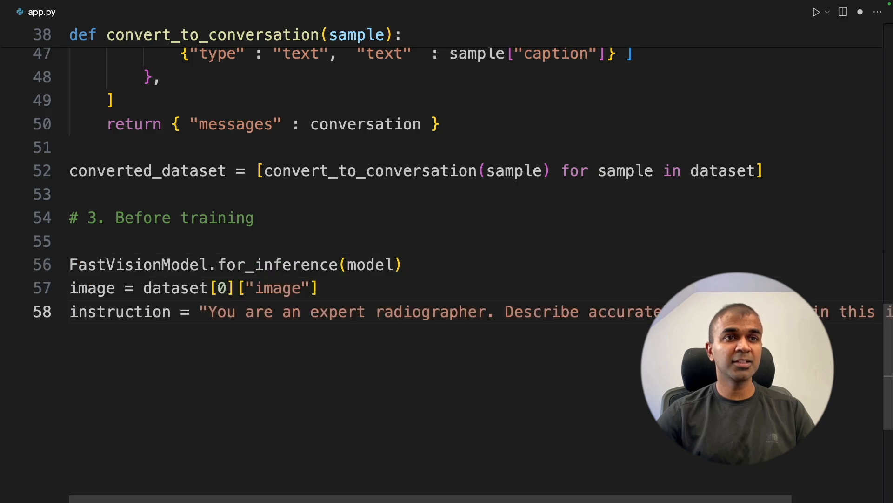
pyautogui.scroll(-3)
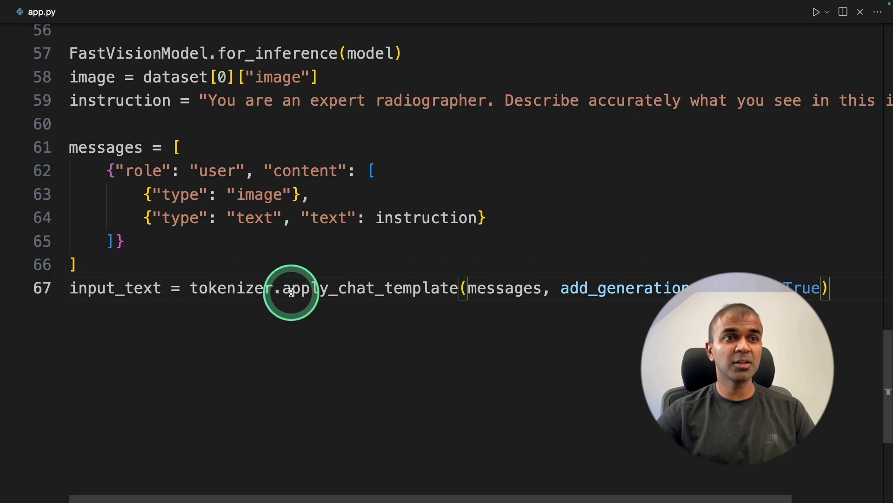
pyautogui.moveTo(126, 261)
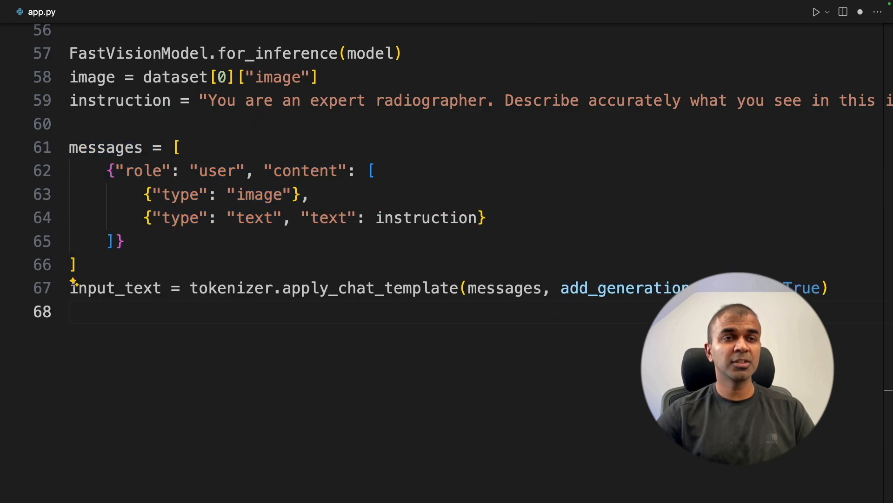
# - Tokenize the image and instruction and accept the streamed model.generate inference code
pyautogui.write('inputs = tokenizer(')
pyautogui.write('text_streamer = TextStreamer(tokenizer, skip_prompt = True)')
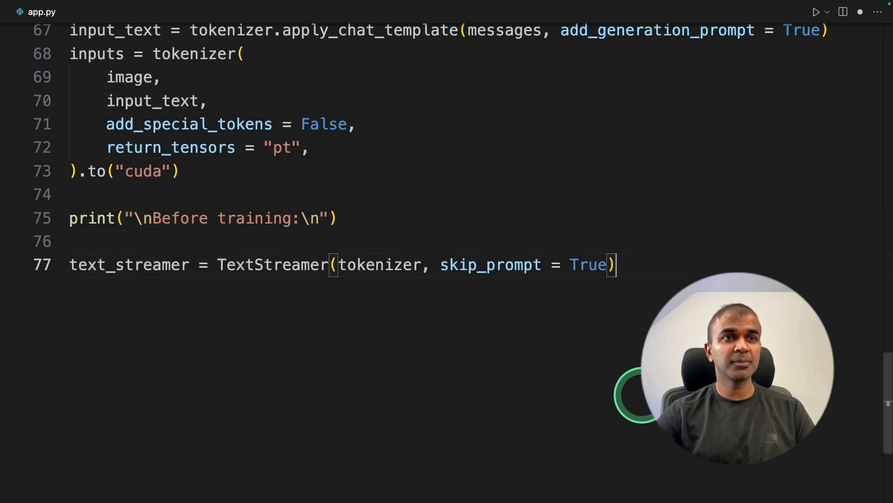
pyautogui.press('Enter')
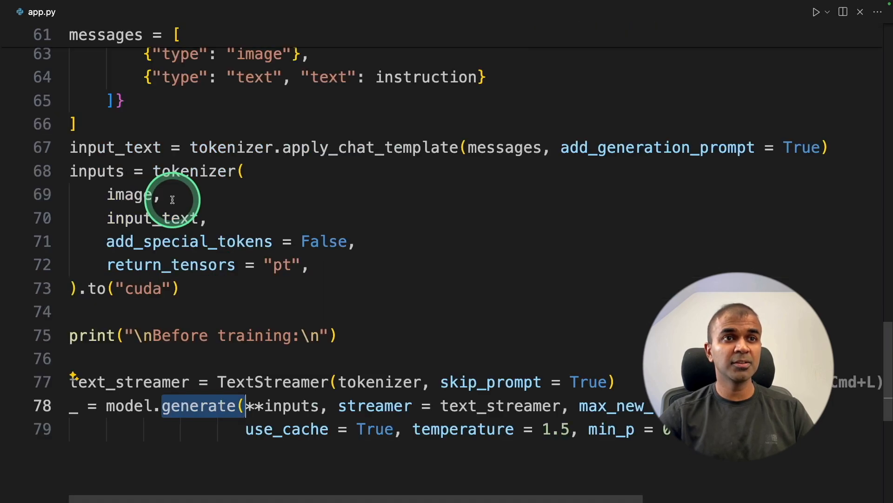
pyautogui.moveTo(197, 171)
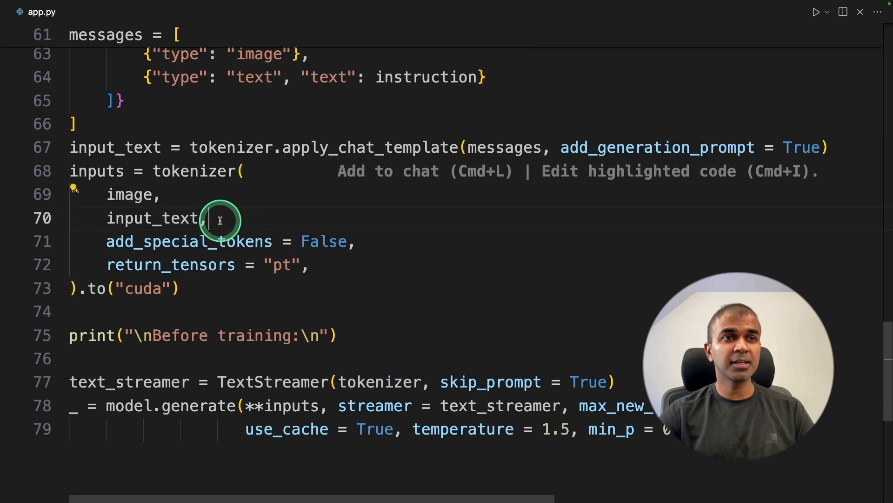
pyautogui.scroll(-3)
pyautogui.write('FastVisionModel.for_training(model)')
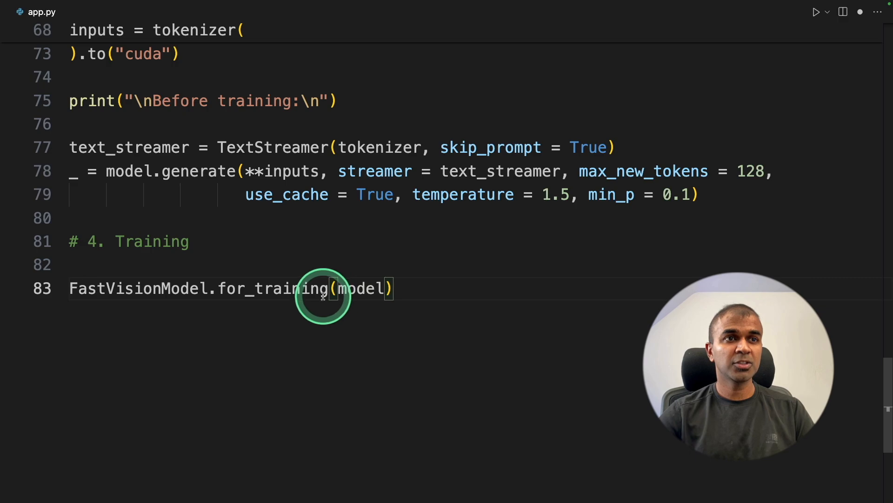
# - Configure the SFTTrainer with SFTConfig on converted_dataset and add GPU memory reporting
pyautogui.scroll(-3)
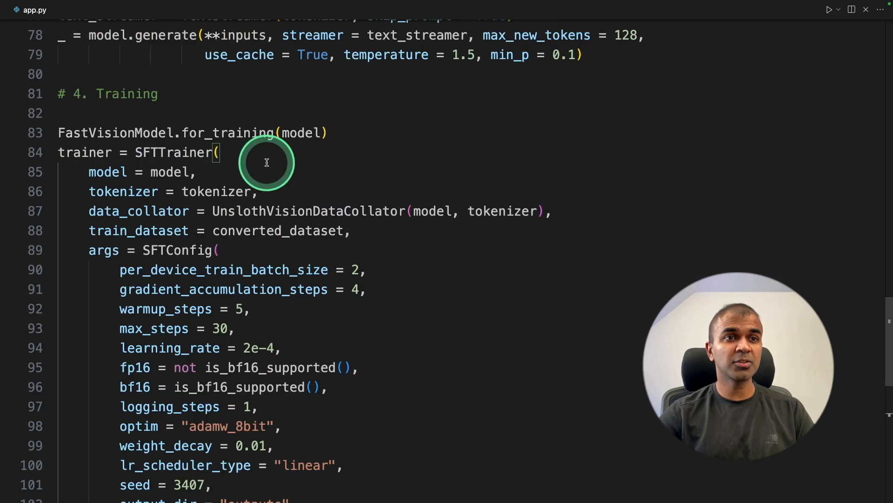
pyautogui.doubleClick(174, 152)
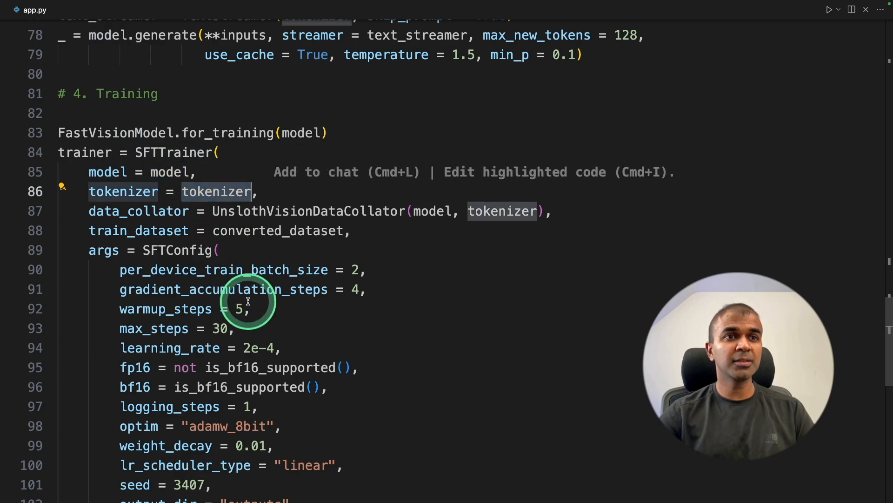
pyautogui.click(86, 230)
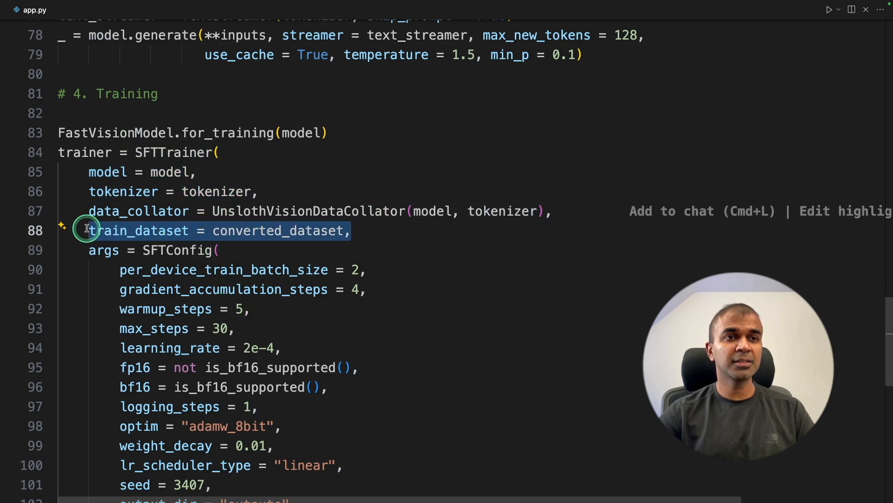
pyautogui.scroll(-3)
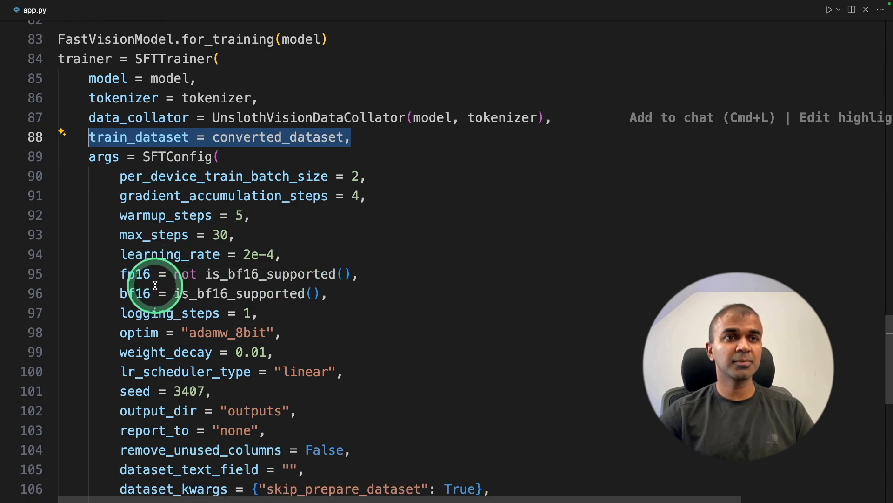
pyautogui.moveTo(202, 371)
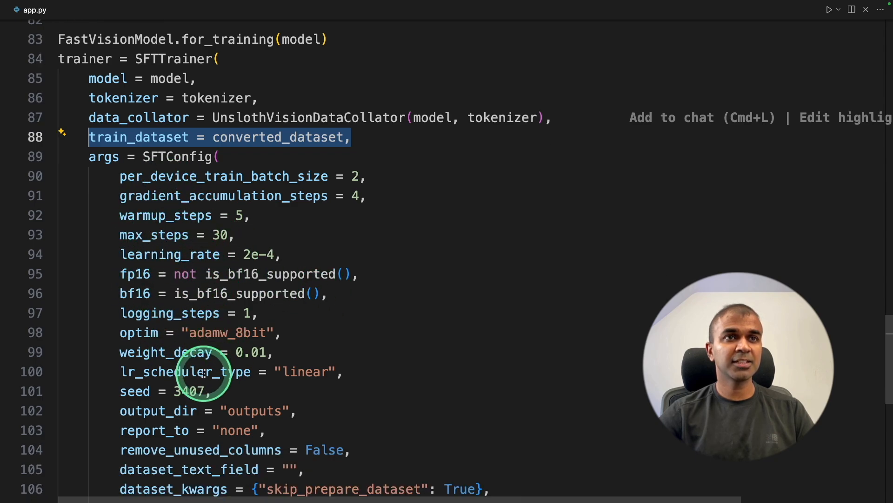
pyautogui.scroll(-3)
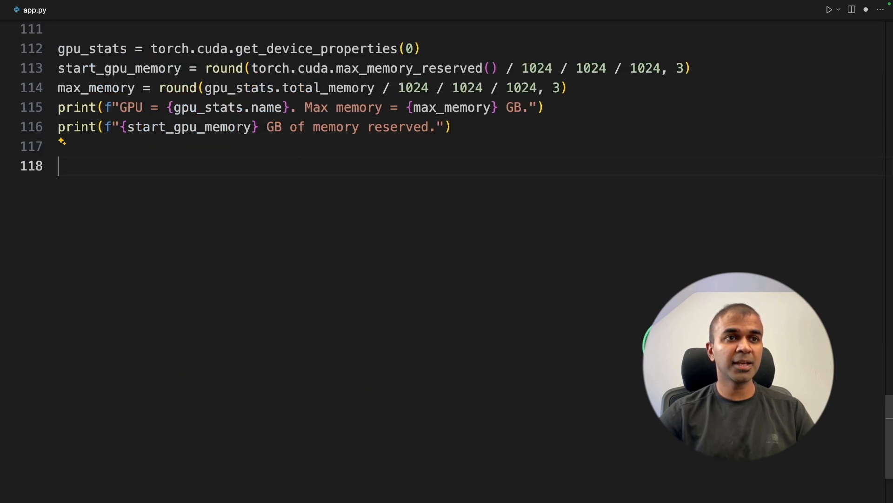
# - Run trainer.train() into trainer_stats and accept the training time and peak memory report code
pyautogui.write('trainer_stats = trainer.train()')
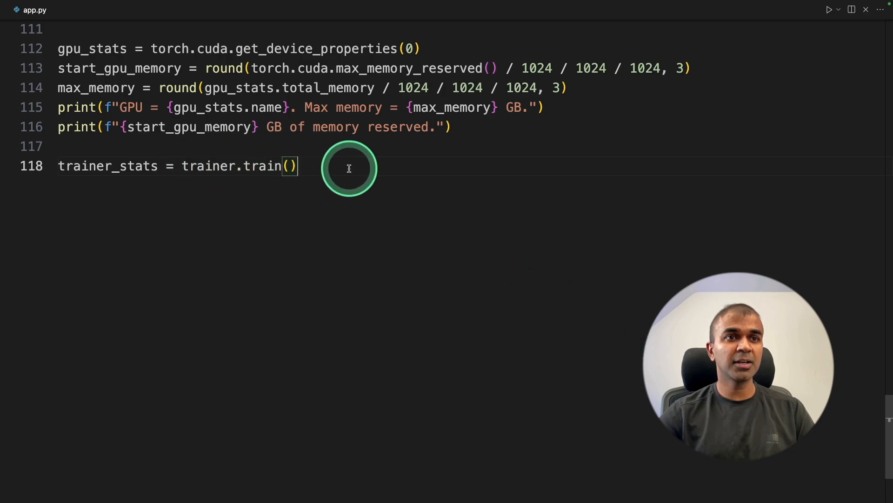
pyautogui.press('enter')
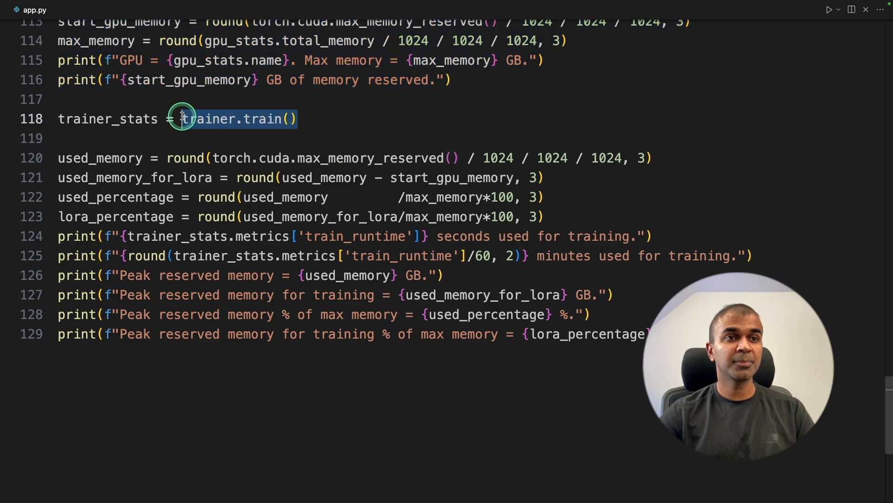
pyautogui.scroll(-3)
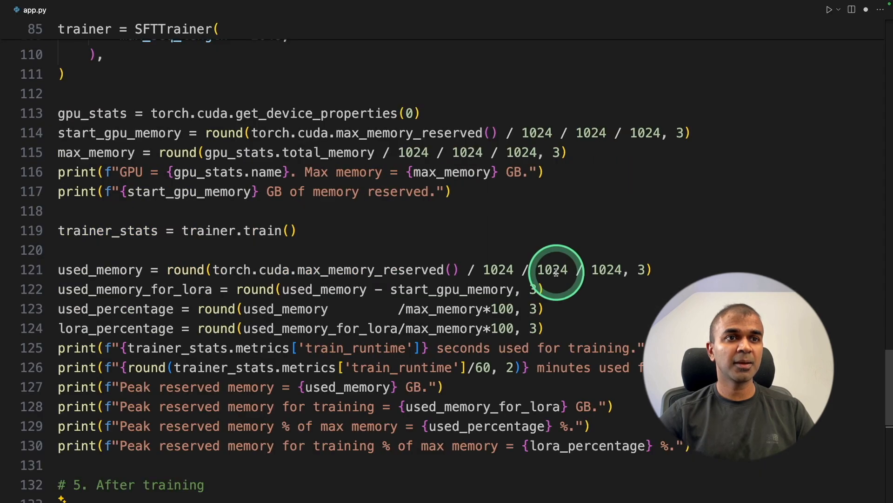
# - Accept the after-training inference code under section 5 and add the '# 6. Save the model' comment
pyautogui.scroll(3)
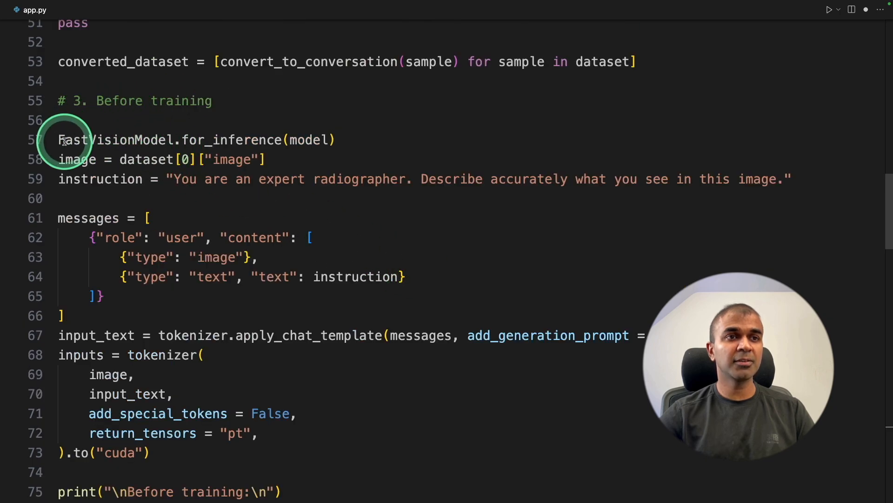
pyautogui.scroll(-3)
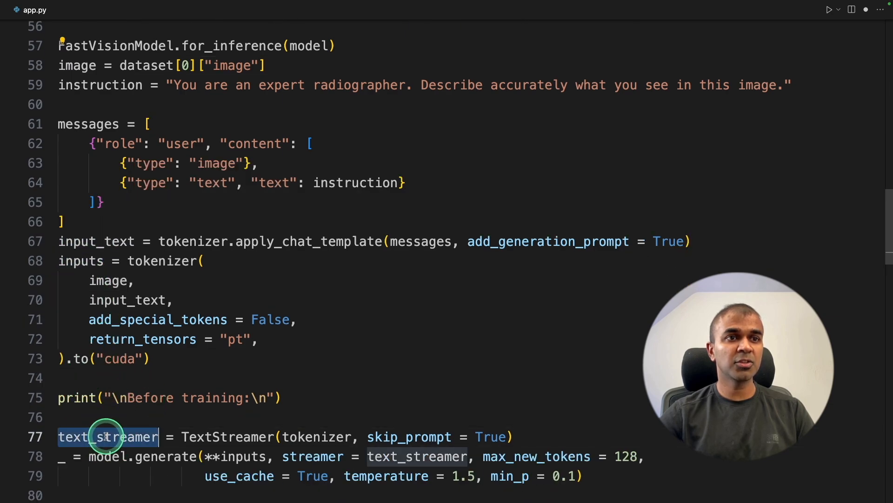
pyautogui.scroll(-3)
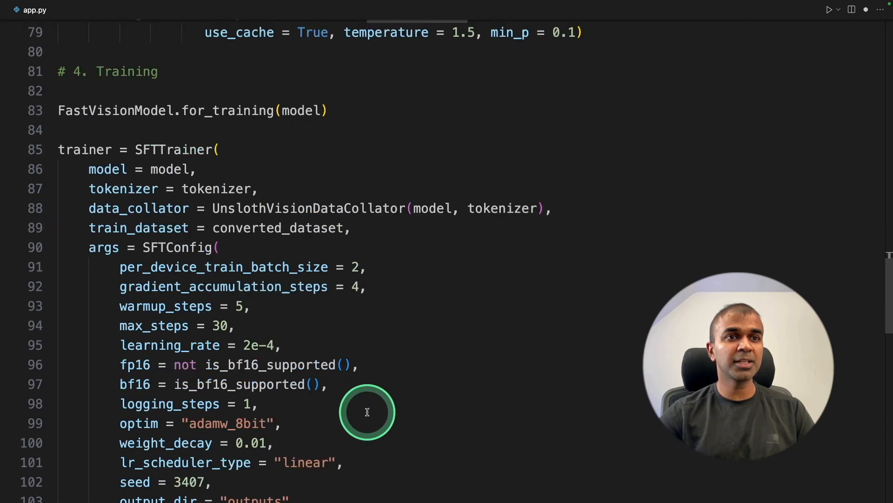
pyautogui.scroll(-3)
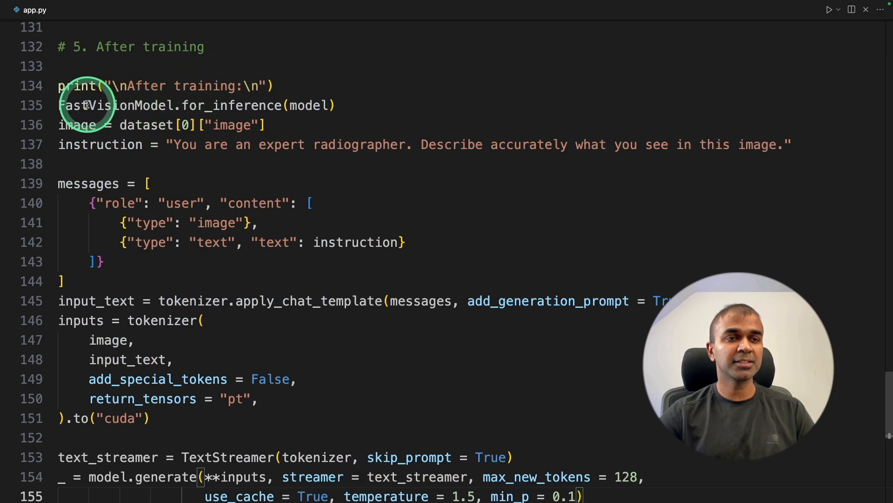
pyautogui.moveTo(357, 242)
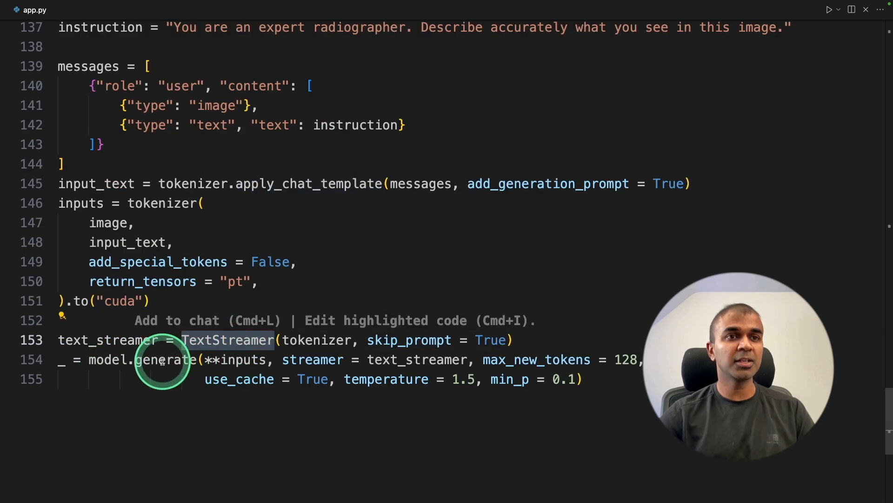
pyautogui.write('# 6. Save the model')
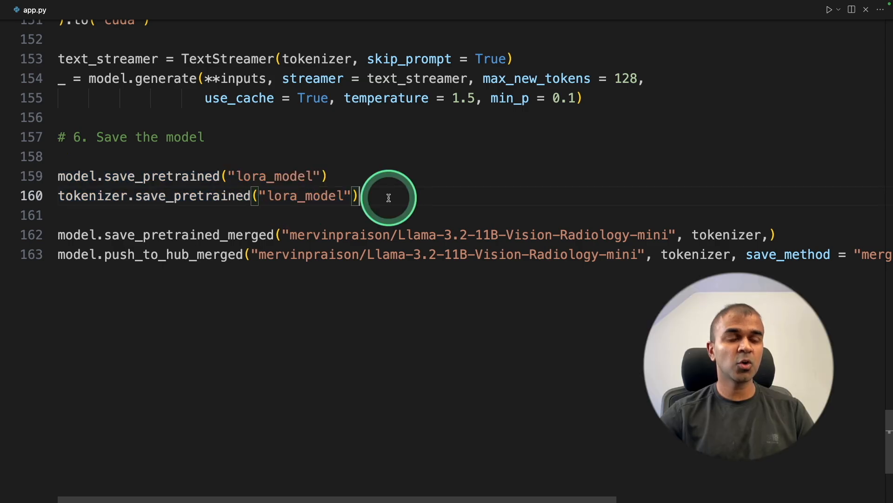
pyautogui.moveTo(359, 195); pyautogui.dragTo(94, 176)
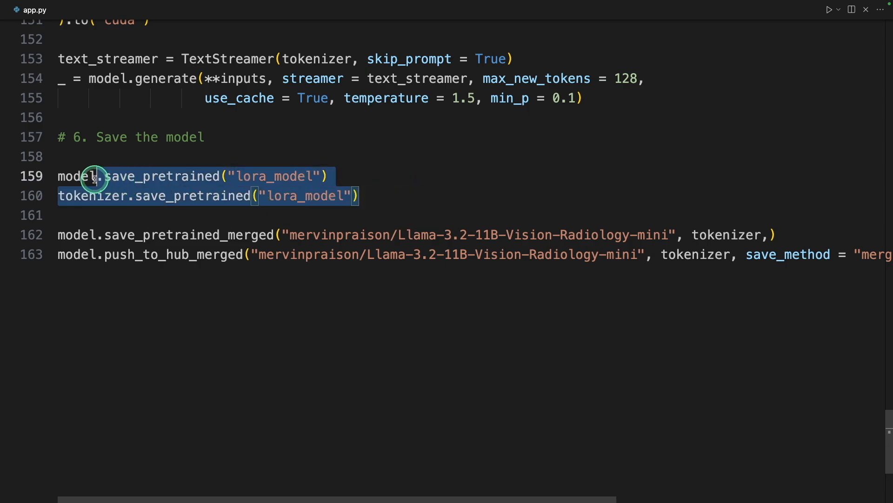
pyautogui.moveTo(405, 198)
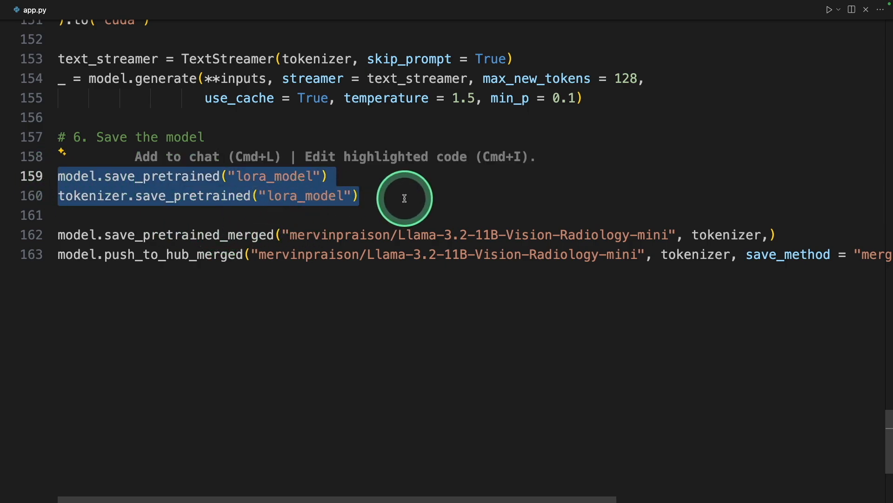
pyautogui.moveTo(374, 190)
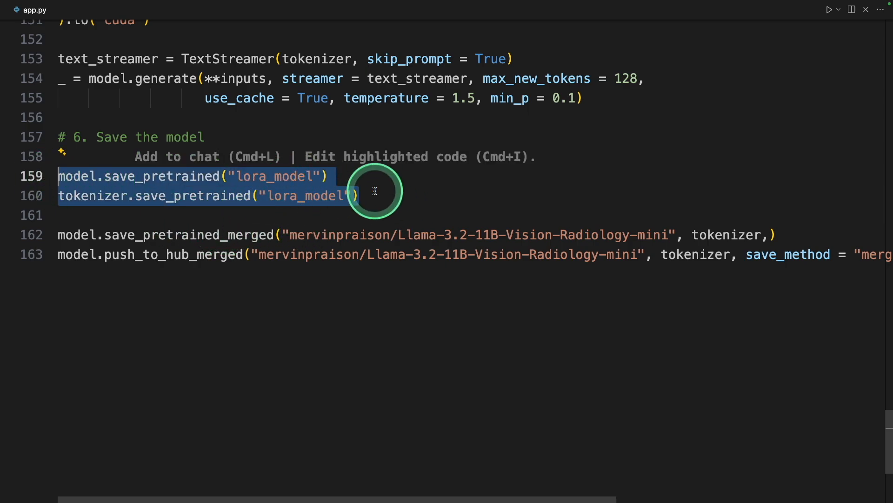
pyautogui.moveTo(477, 205)
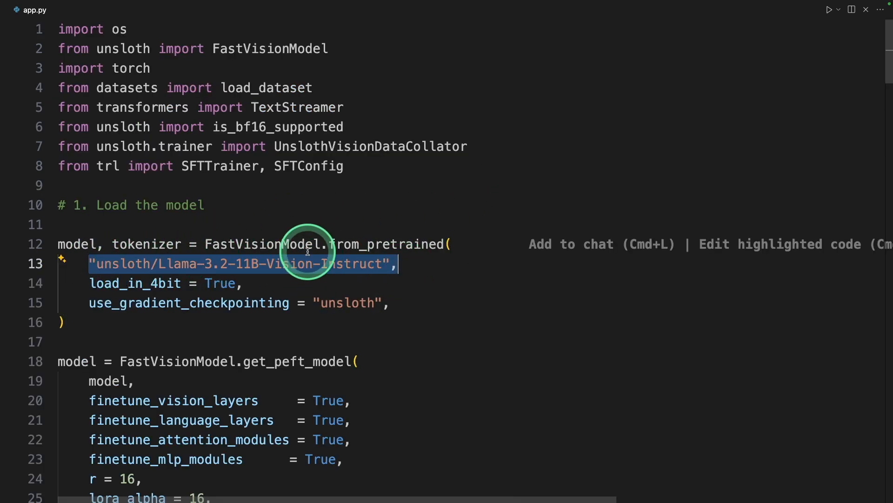
pyautogui.moveTo(543, 258)
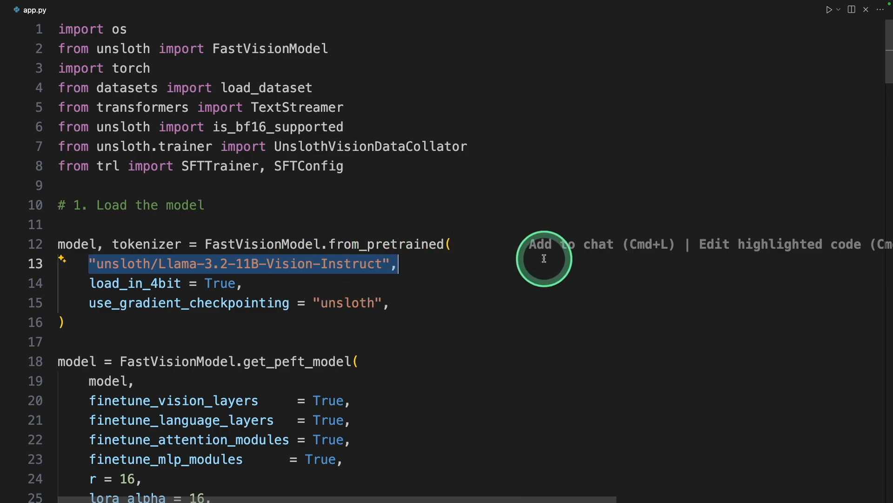
pyautogui.scroll(-3)
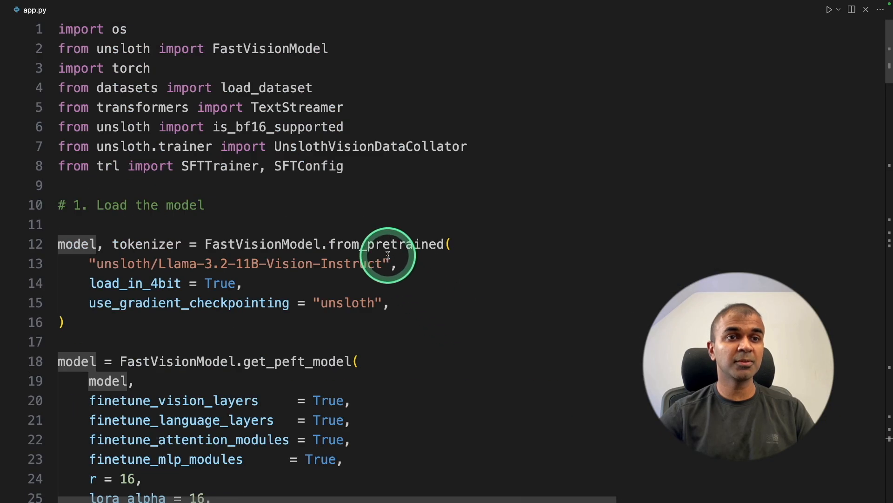
pyautogui.scroll(-3)
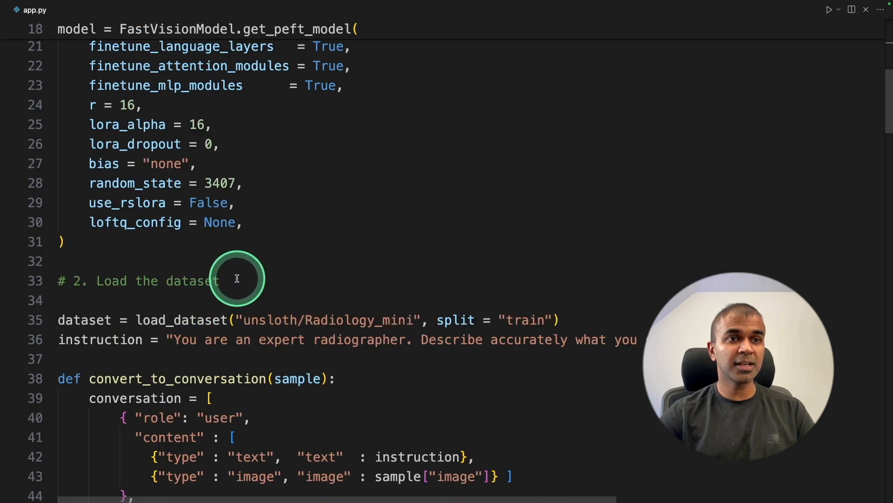
pyautogui.scroll(-3)
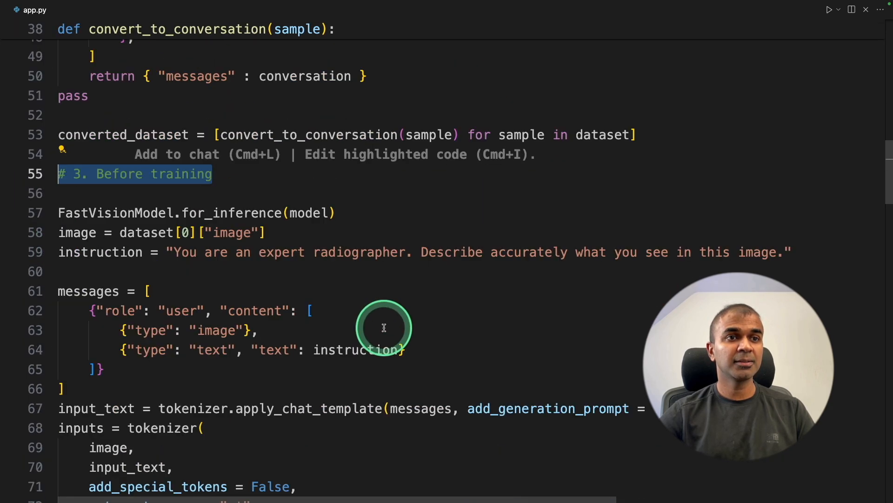
pyautogui.scroll(-3)
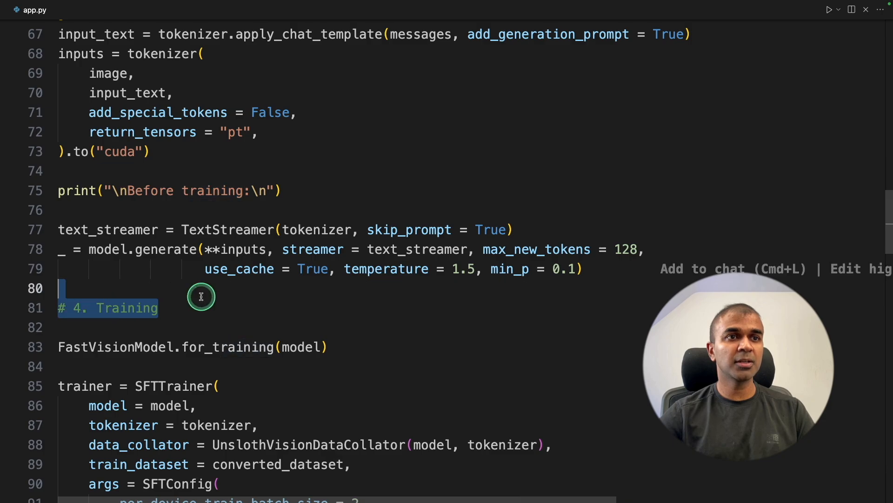
pyautogui.scroll(-3)
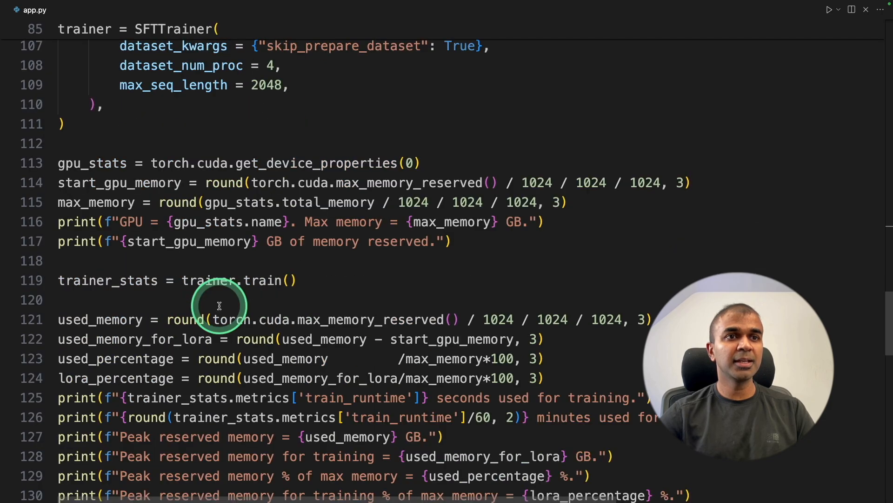
pyautogui.scroll(-3)
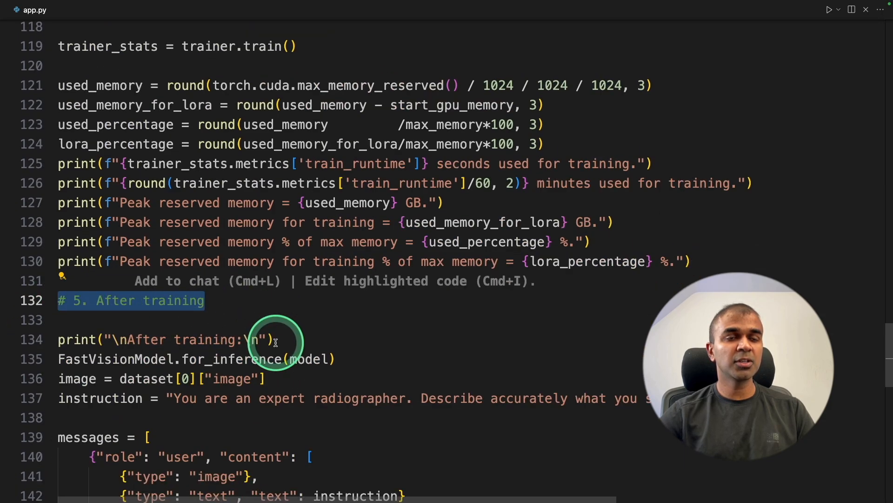
pyautogui.scroll(-3)
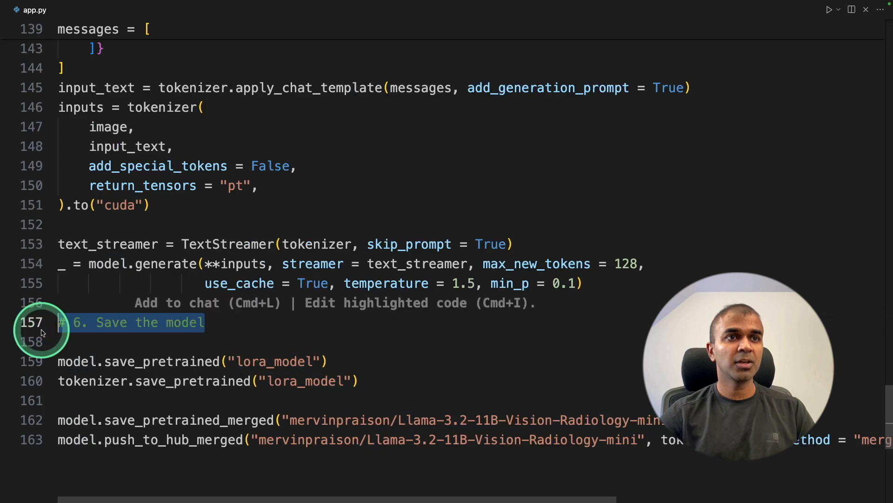
pyautogui.click(430, 374)
pyautogui.write('python app')
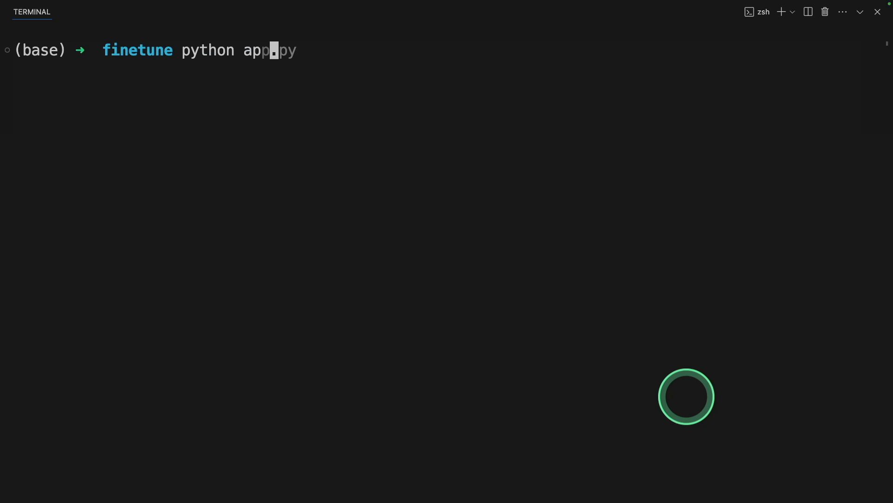
# - Run 'python app.py' in the terminal to load the model and print the before-training description
pyautogui.write('.py')
pyautogui.press('Return')
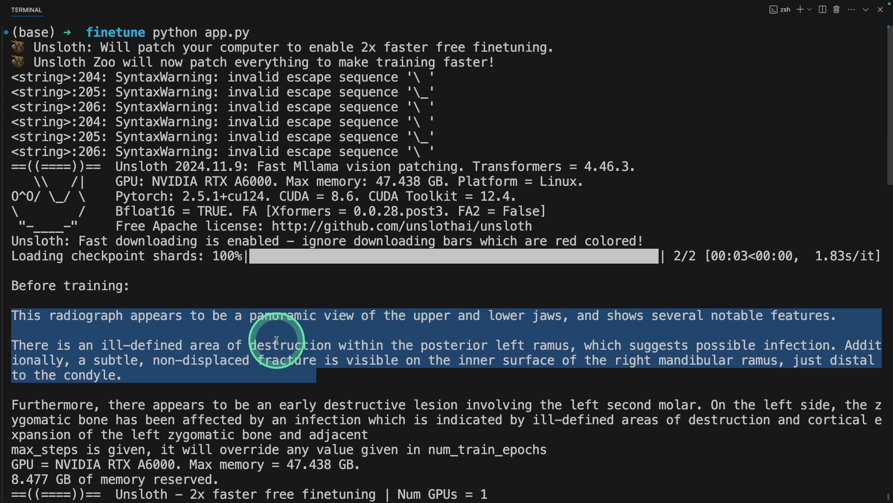
pyautogui.moveTo(335, 365)
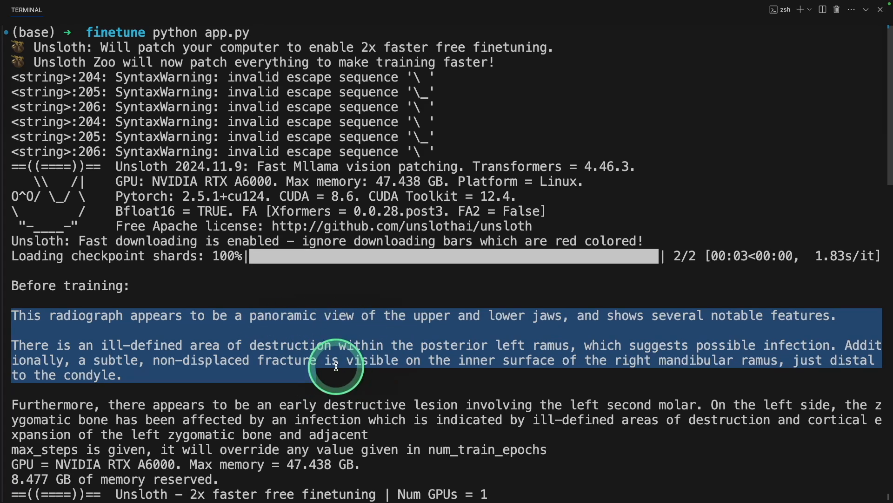
# - Scroll the terminal through the 30 training steps to the runtime, peak memory and after-training caption
pyautogui.scroll(-3)
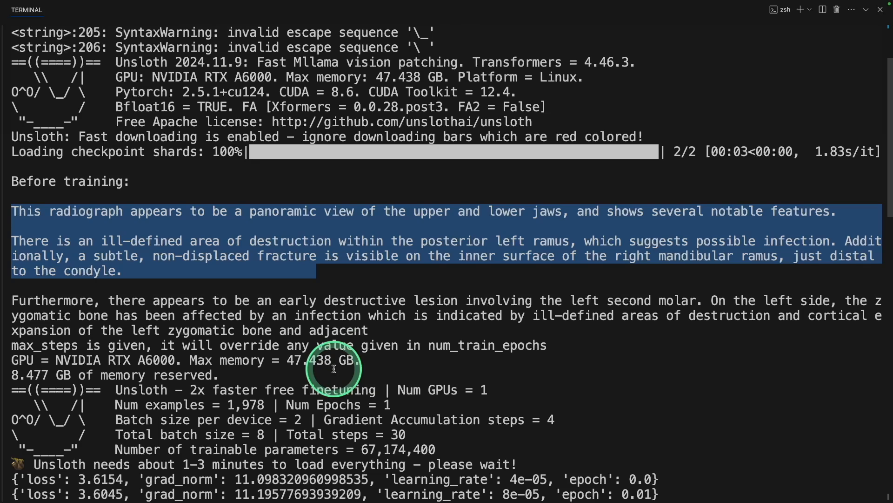
pyautogui.scroll(-3)
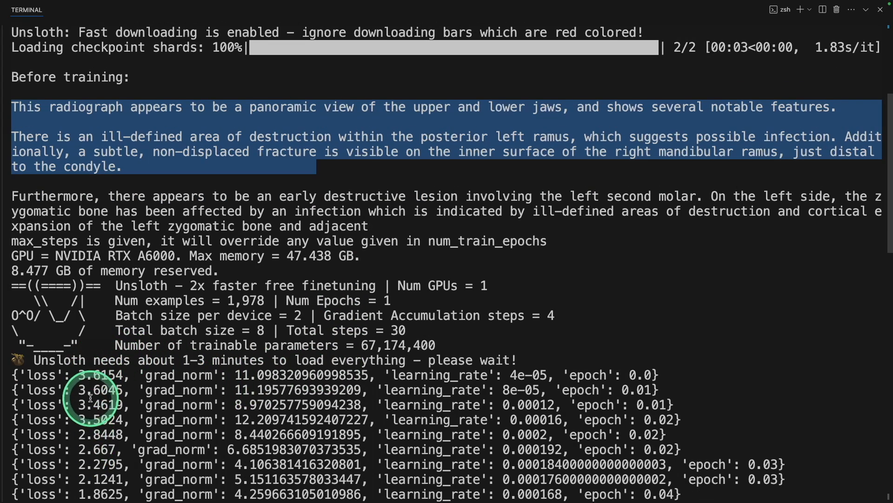
pyautogui.scroll(-3)
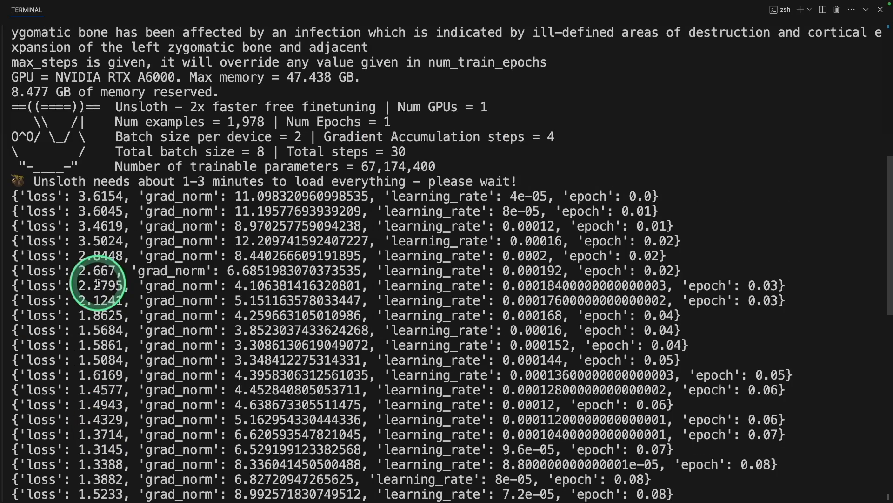
pyautogui.scroll(-3)
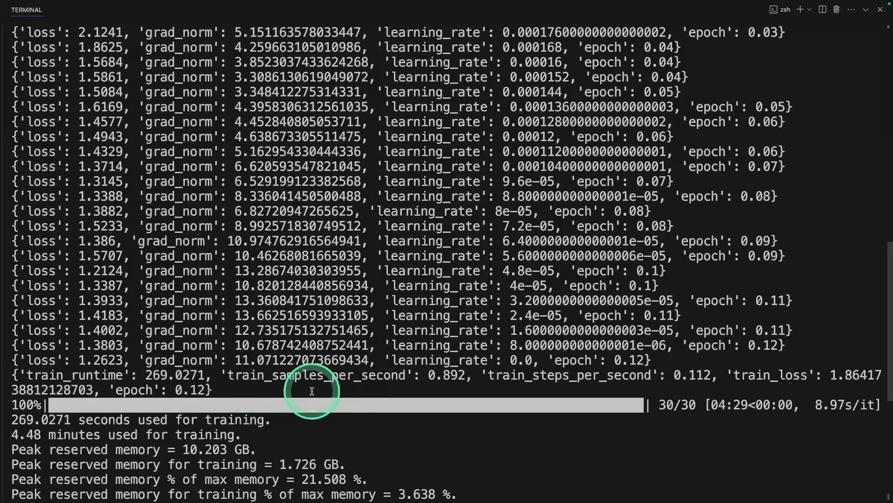
pyautogui.scroll(-3)
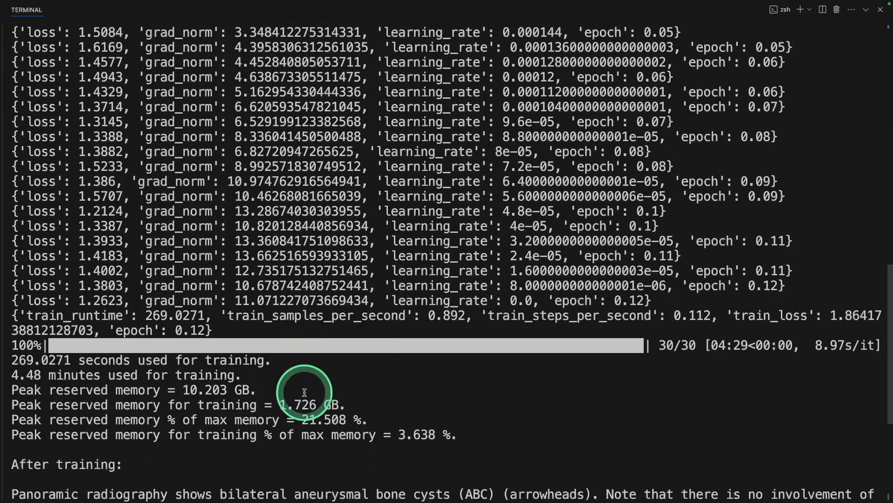
pyautogui.scroll(-3)
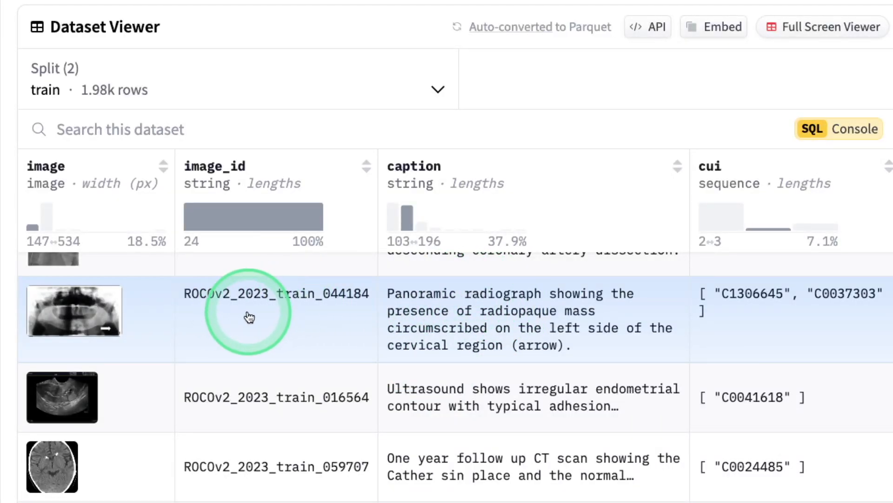
pyautogui.moveTo(97, 325)
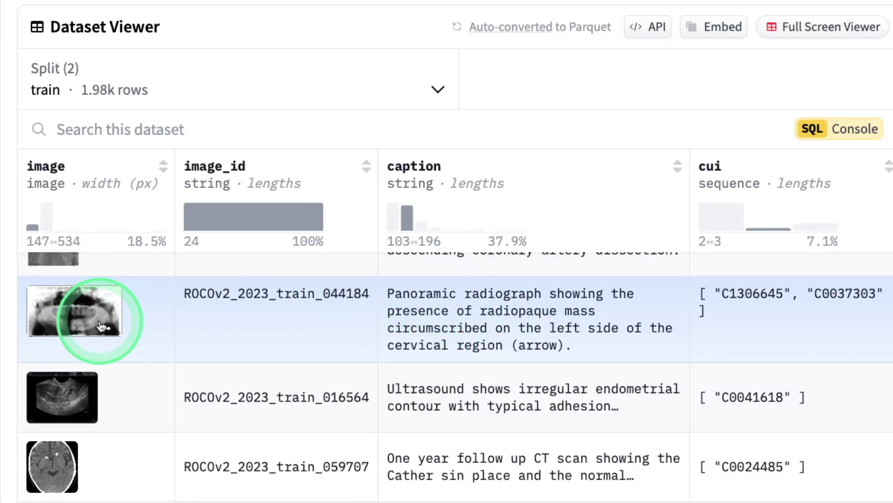
pyautogui.moveTo(462, 301)
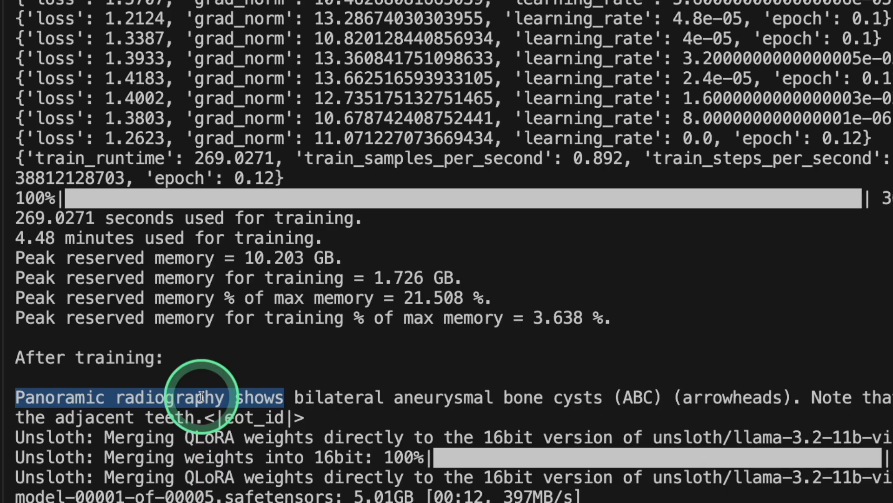
pyautogui.moveTo(341, 405)
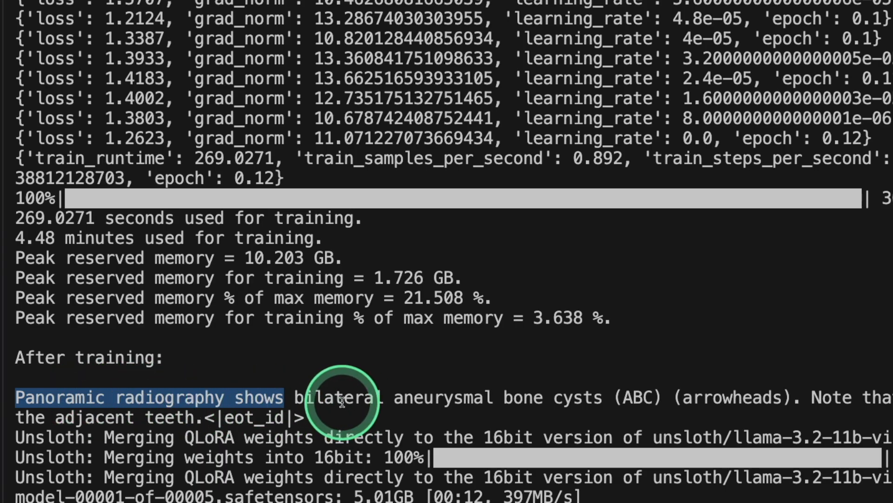
# - Scroll the terminal to the 'Merging QLoRA weights' lines and the safetensors shard uploads
pyautogui.scroll(-3)
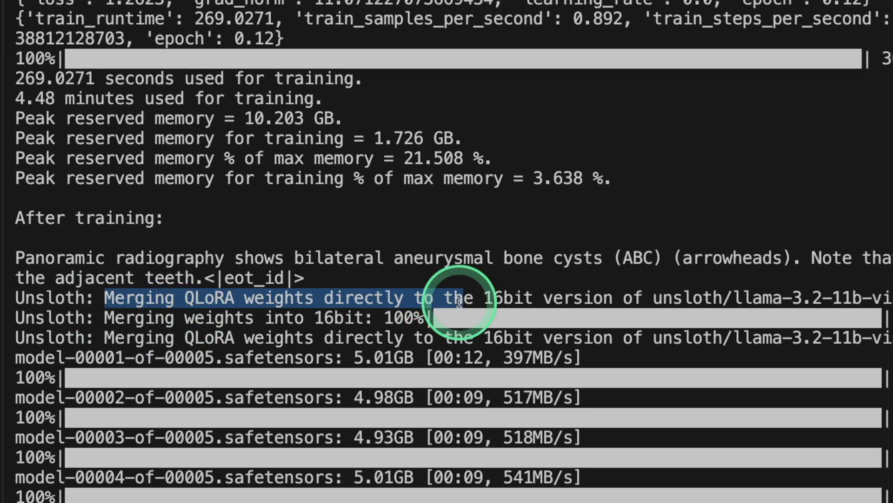
pyautogui.scroll(-3)
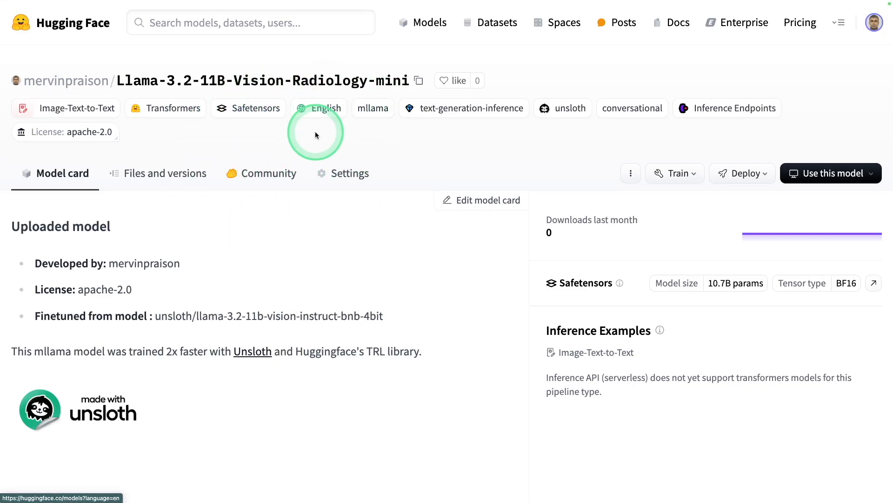
pyautogui.moveTo(696, 381)
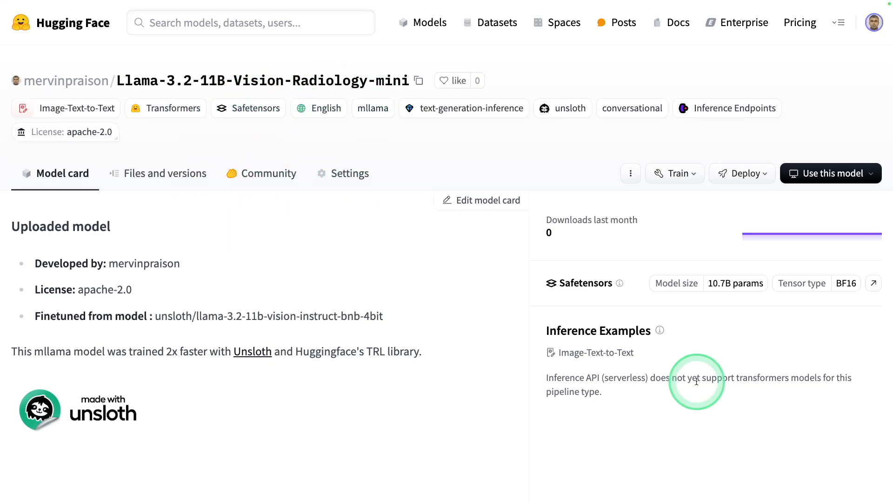